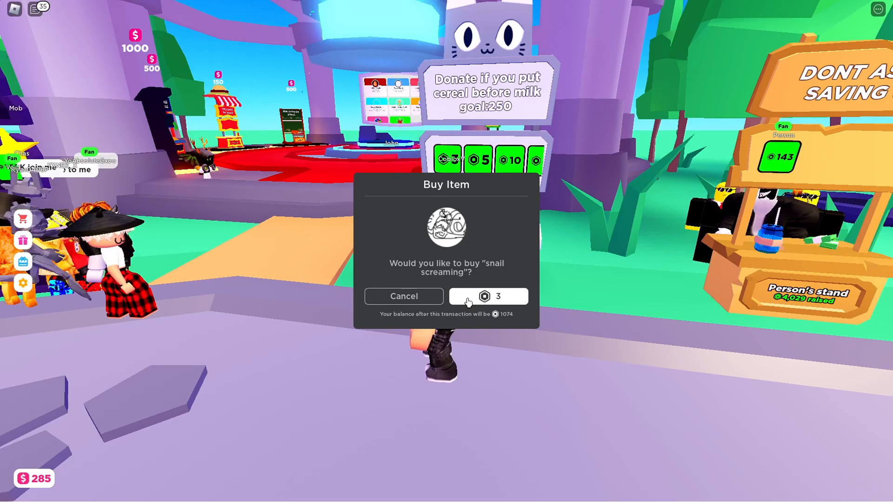
# - Confirm the 3-Robux snail screaming gamepass purchase and dismiss the success message
pyautogui.click(486, 296)
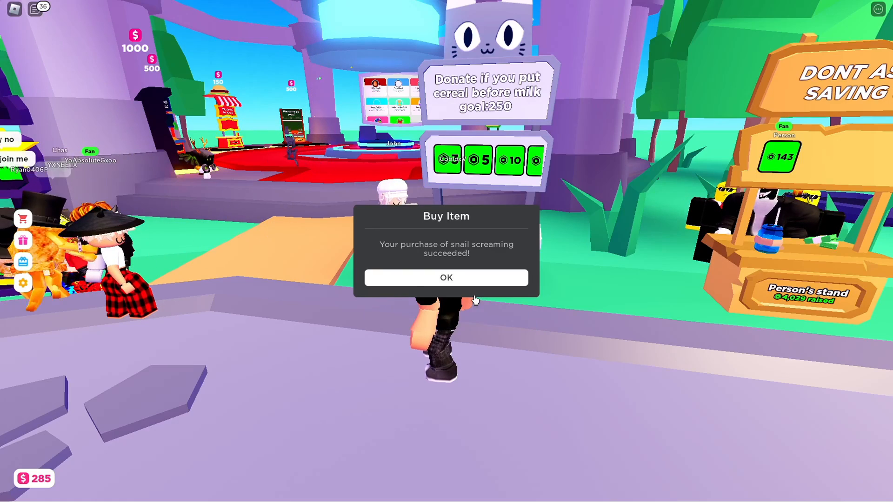
pyautogui.click(446, 278)
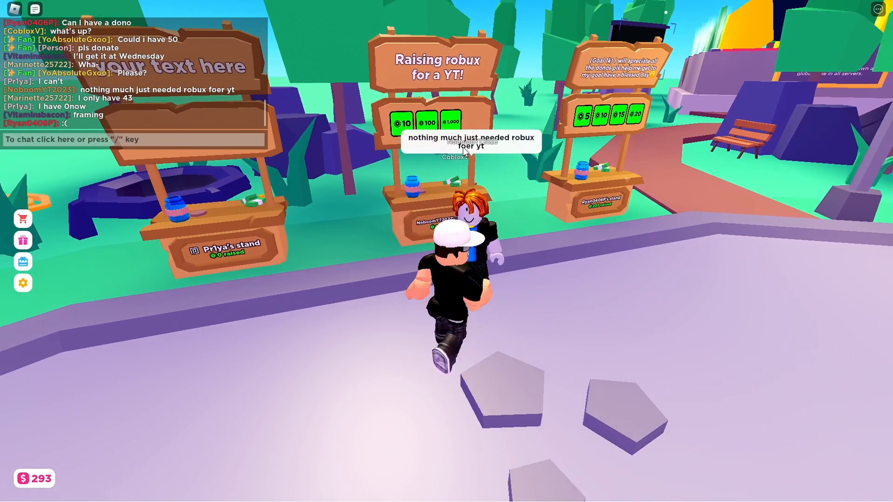
# - Reply 'ok cool' in chat, then purchase the 1,000-Robux Star! gamepass and dismiss the confirmation
pyautogui.write('ok cool')
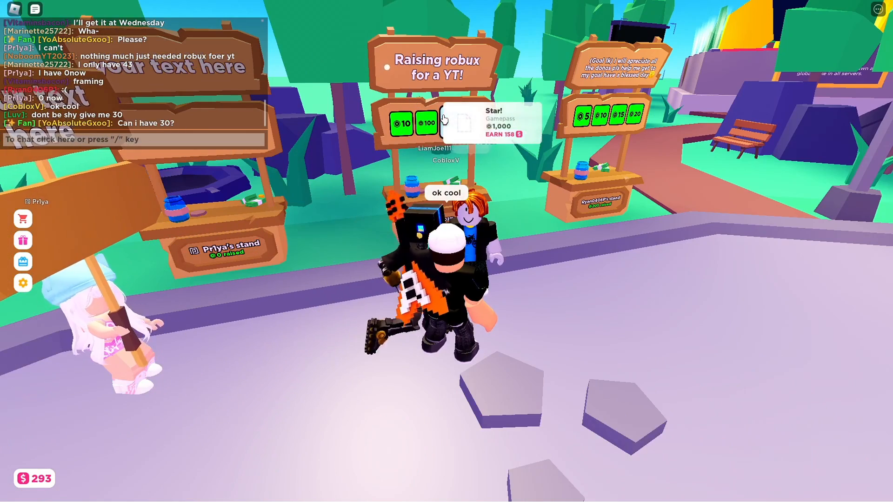
pyautogui.click(450, 121)
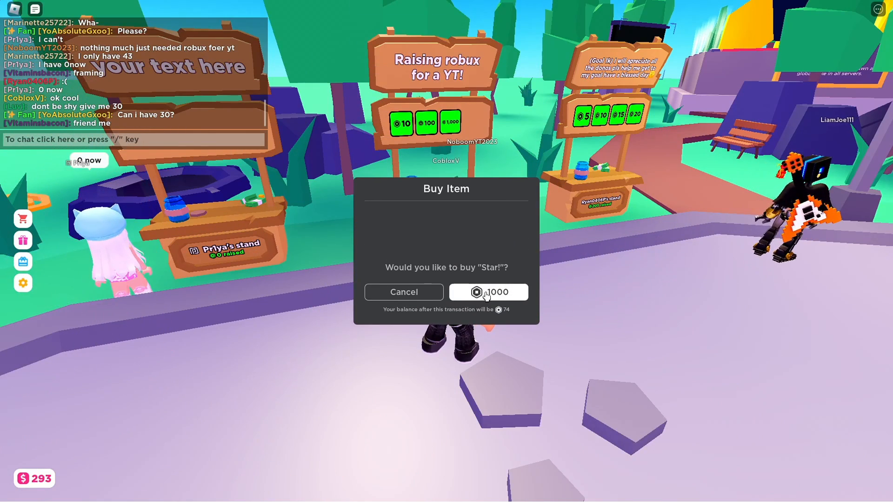
pyautogui.click(486, 291)
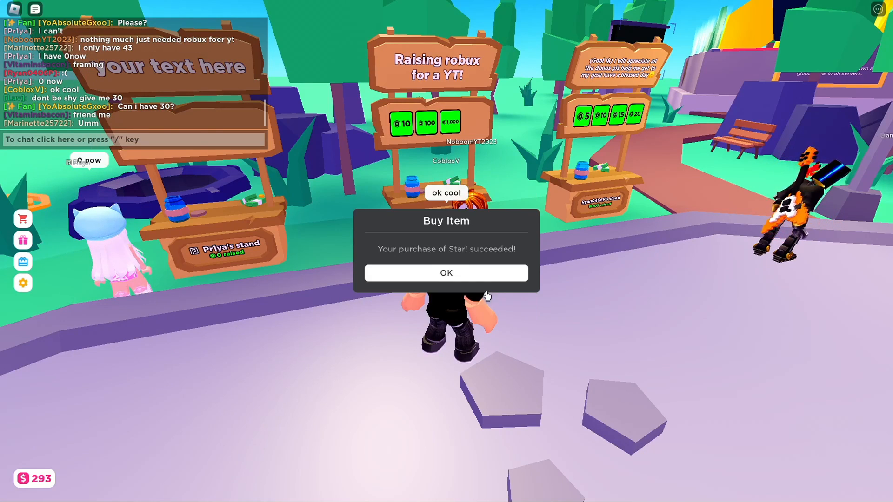
pyautogui.click(445, 273)
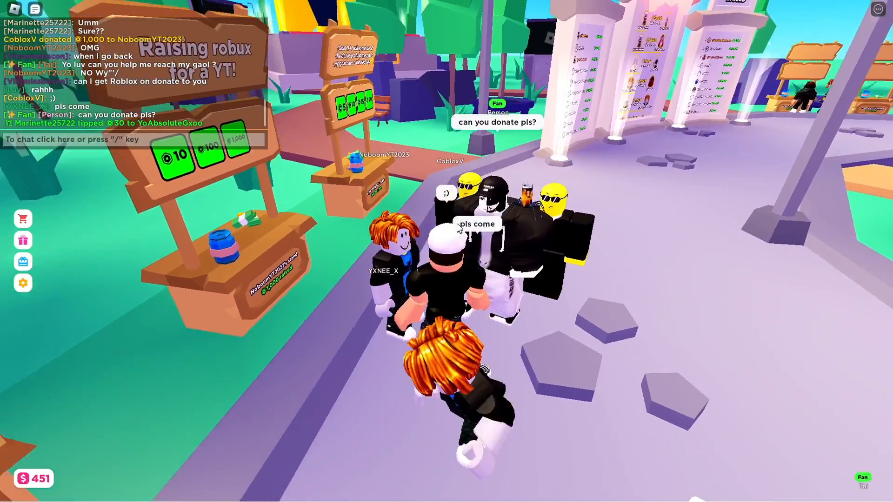
pyautogui.press('Escape')
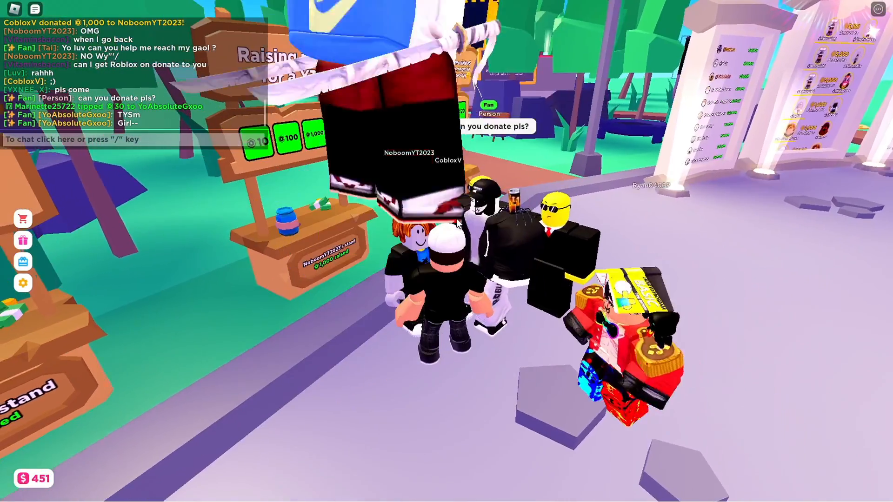
pyautogui.press('Escape')
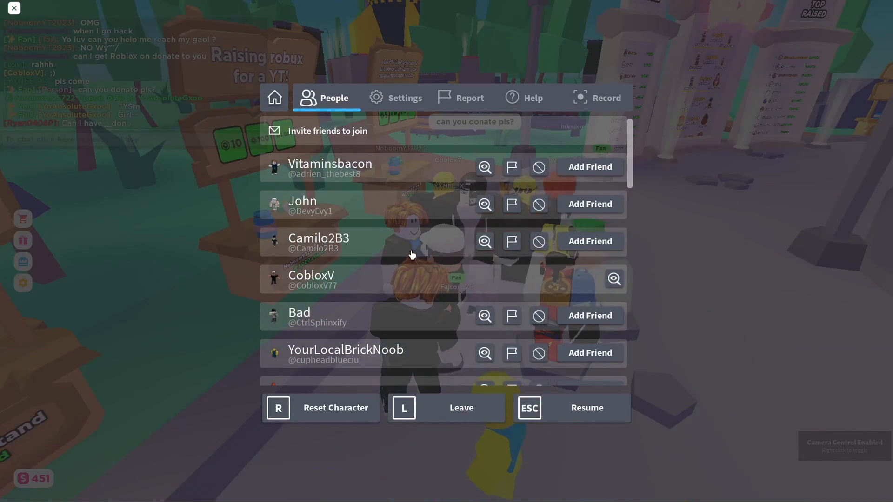
pyautogui.scroll(-3)
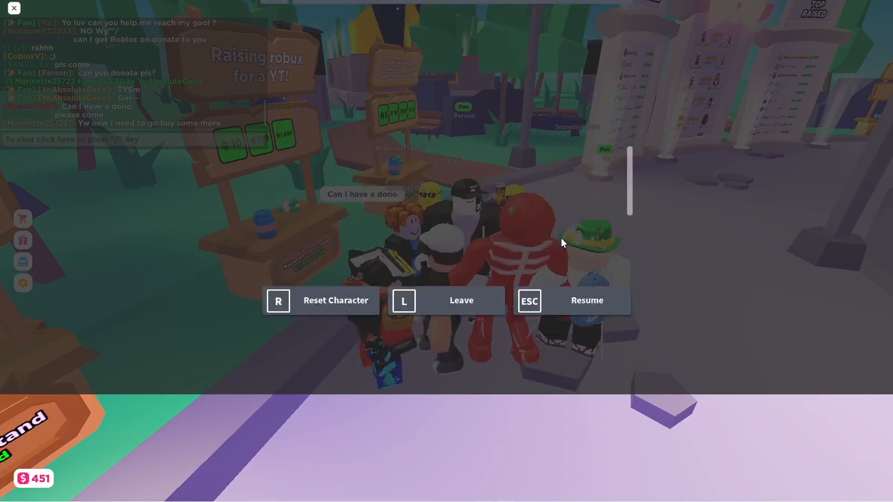
pyautogui.click(587, 300)
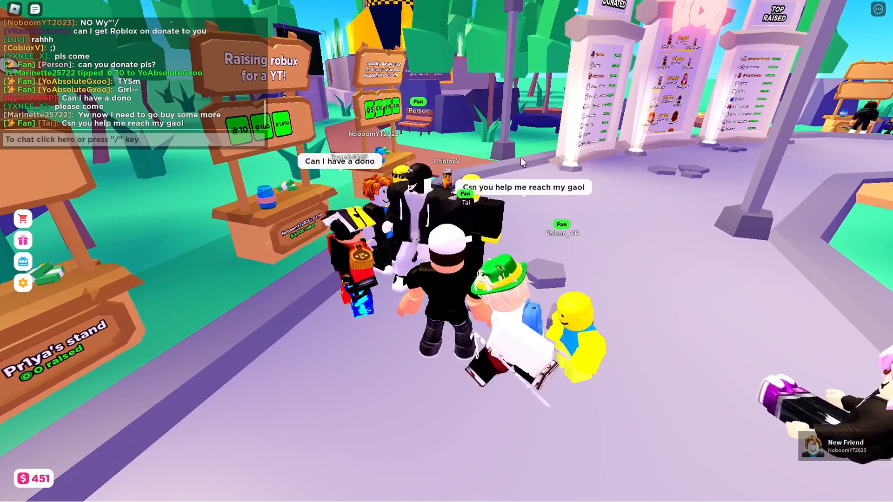
pyautogui.click(34, 9)
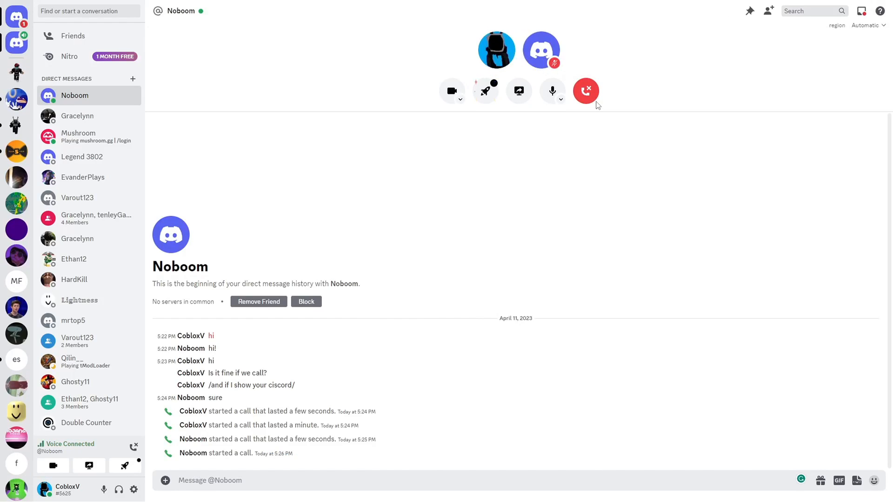
pyautogui.moveTo(546, 83)
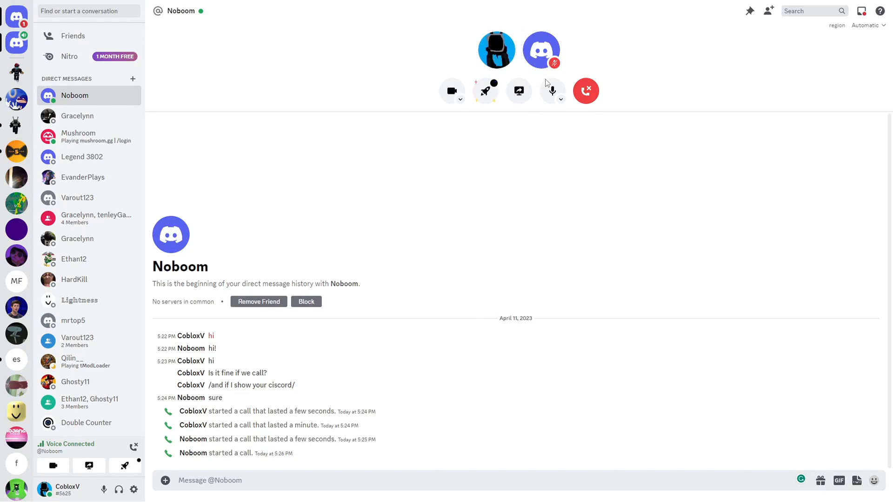
pyautogui.click(551, 90)
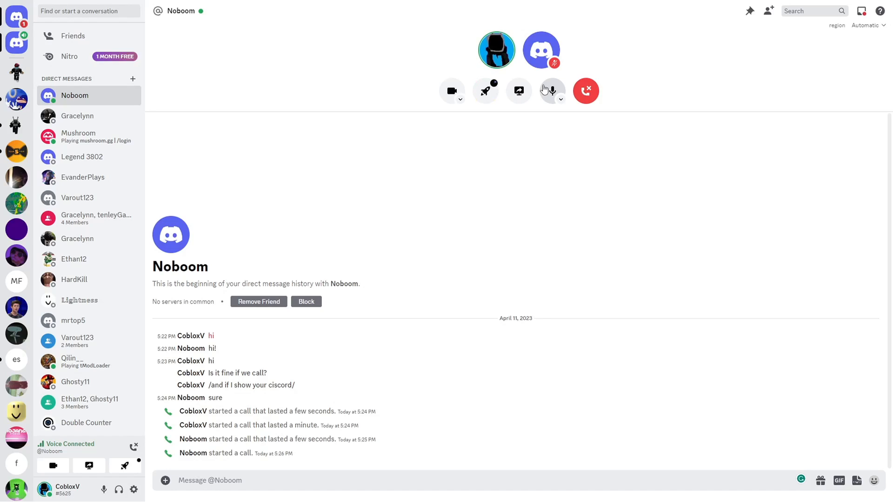
pyautogui.click(551, 91)
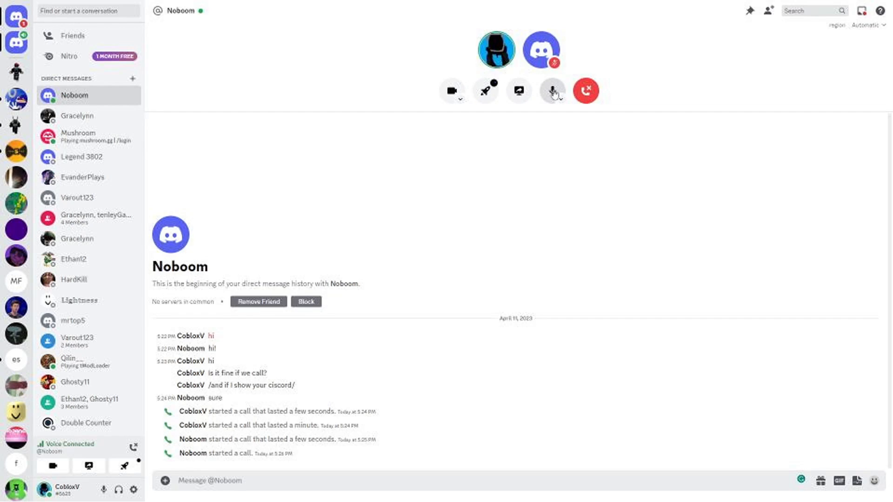
# - Disconnect from the Discord voice call with Noboom
pyautogui.click(550, 90)
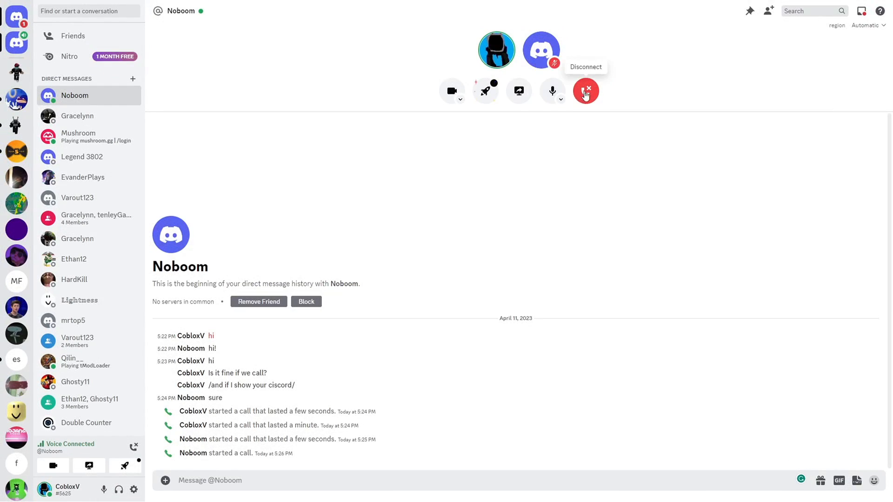
pyautogui.click(585, 90)
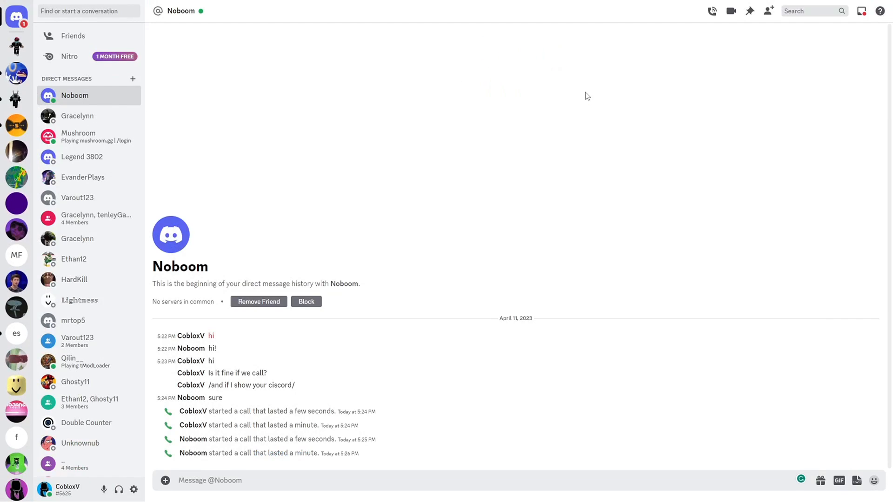